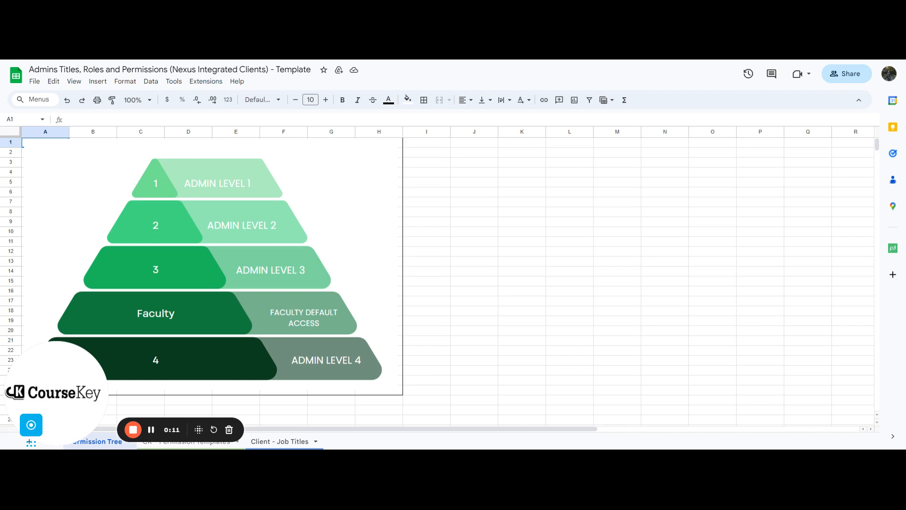
pyautogui.moveTo(207, 390)
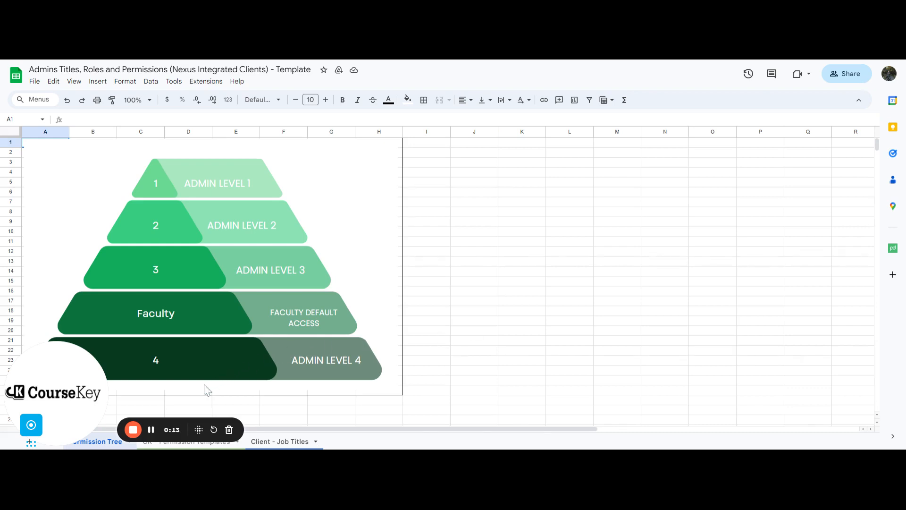
pyautogui.moveTo(156, 416)
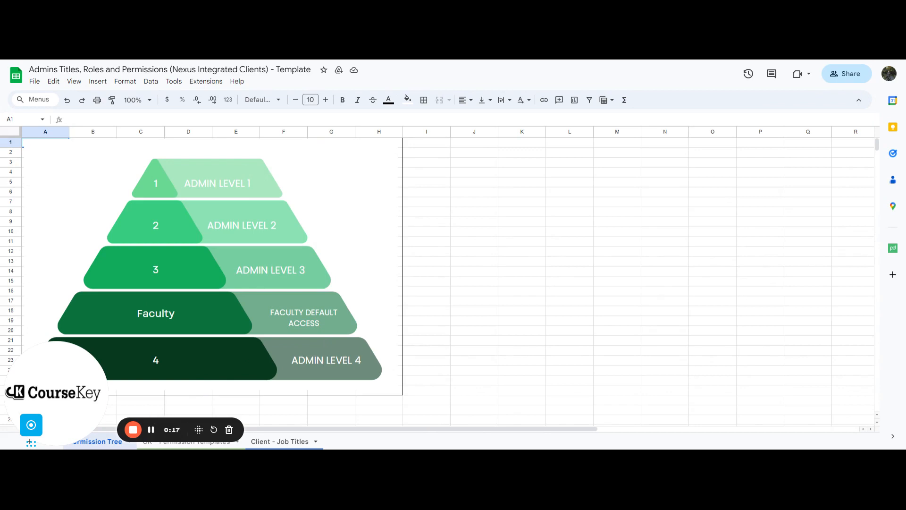
pyautogui.moveTo(156, 207)
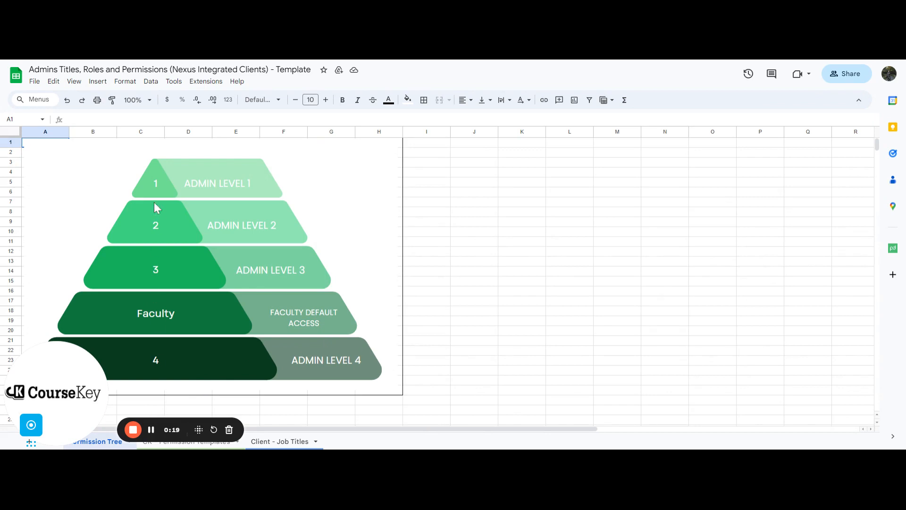
pyautogui.moveTo(242, 199)
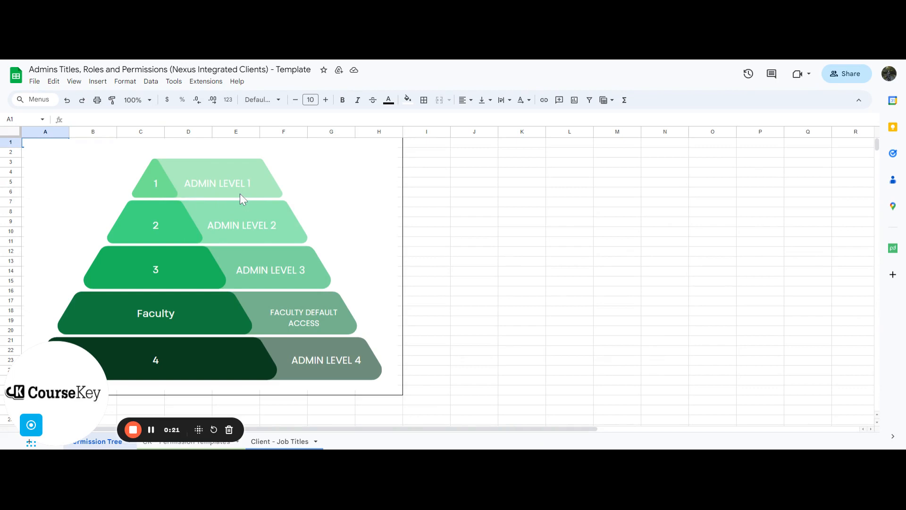
pyautogui.moveTo(233, 229)
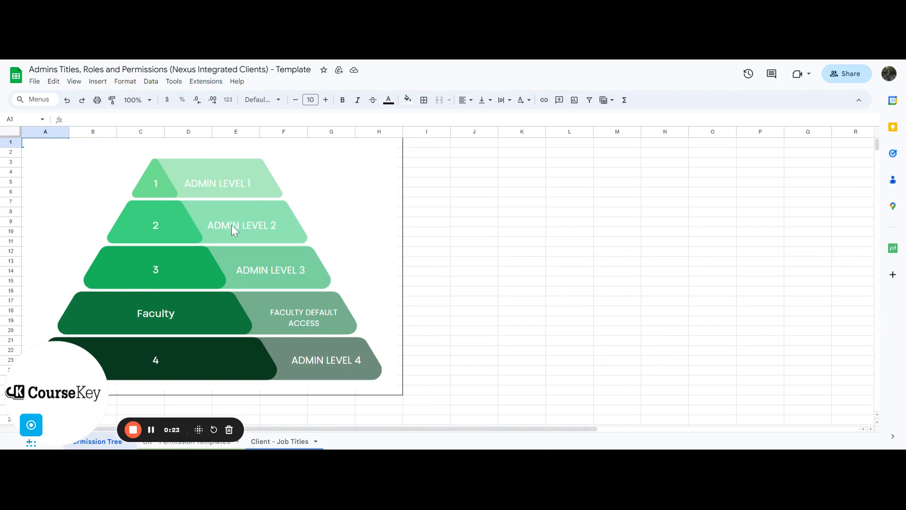
pyautogui.moveTo(275, 282)
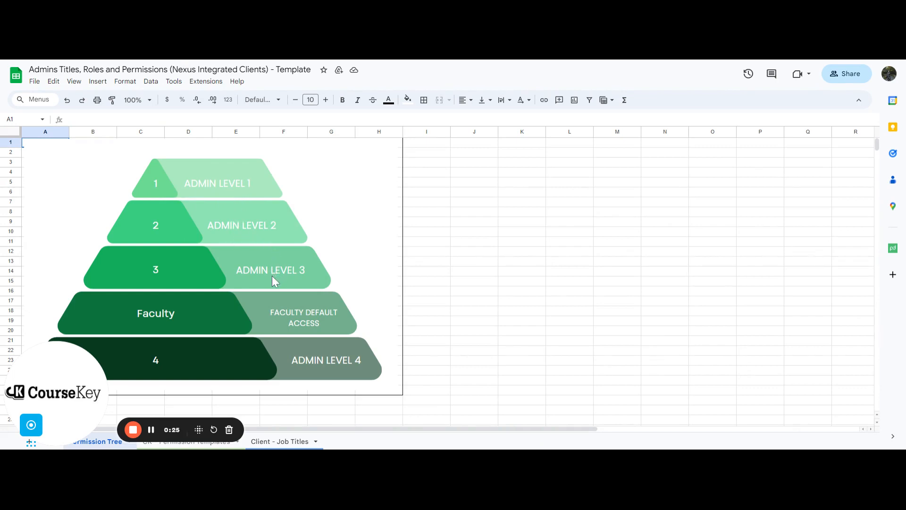
pyautogui.moveTo(158, 329)
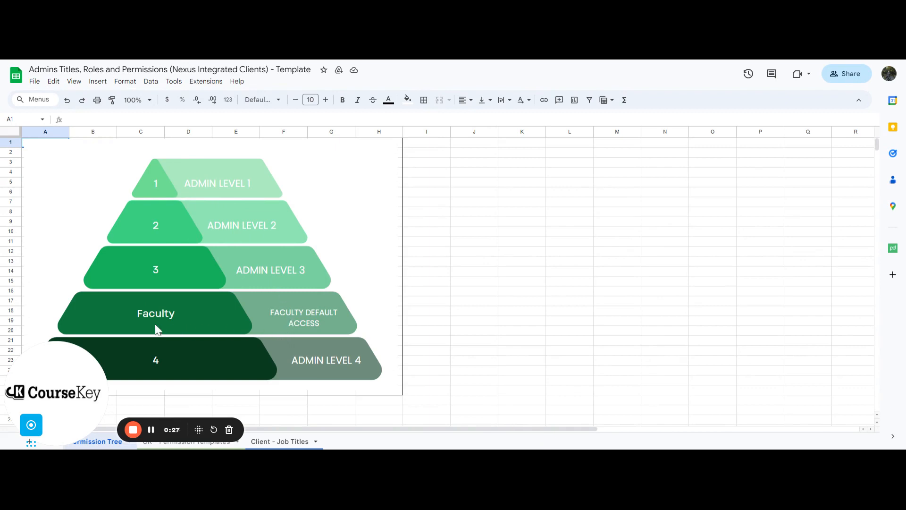
pyautogui.moveTo(292, 326)
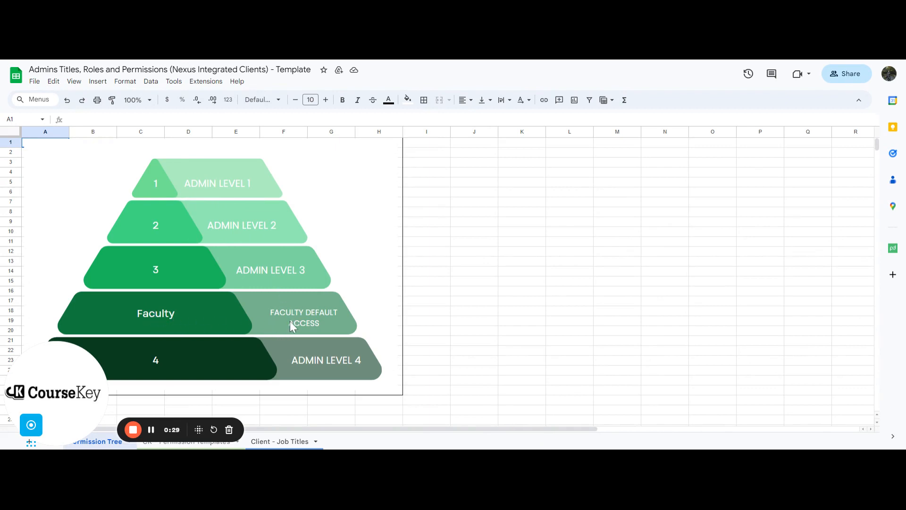
pyautogui.moveTo(297, 373)
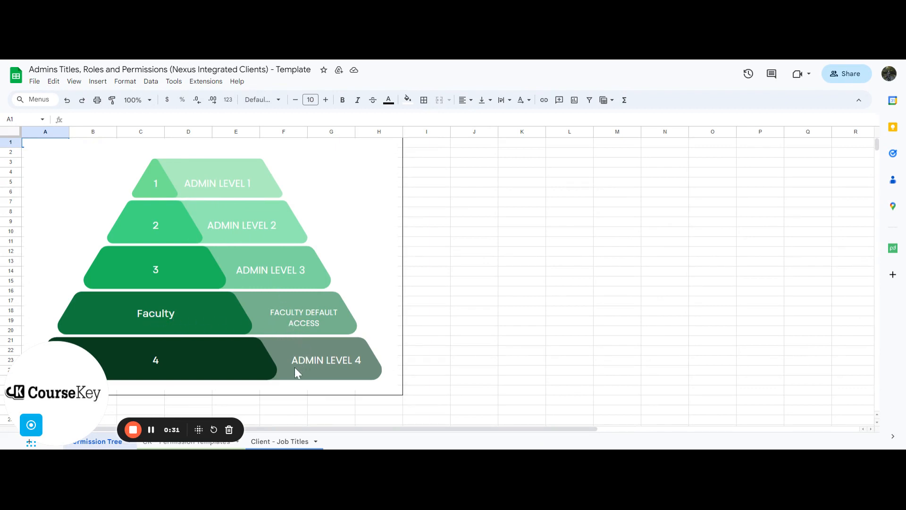
pyautogui.moveTo(152, 430)
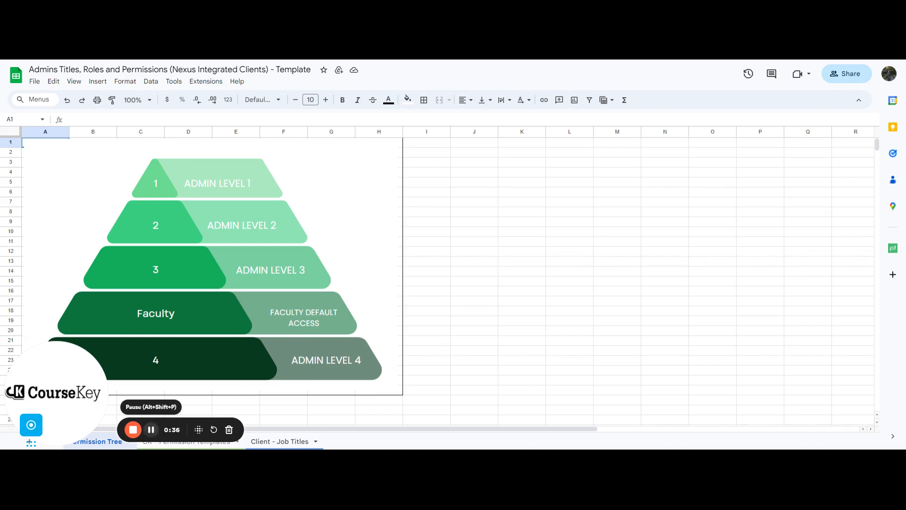
pyautogui.moveTo(225, 209)
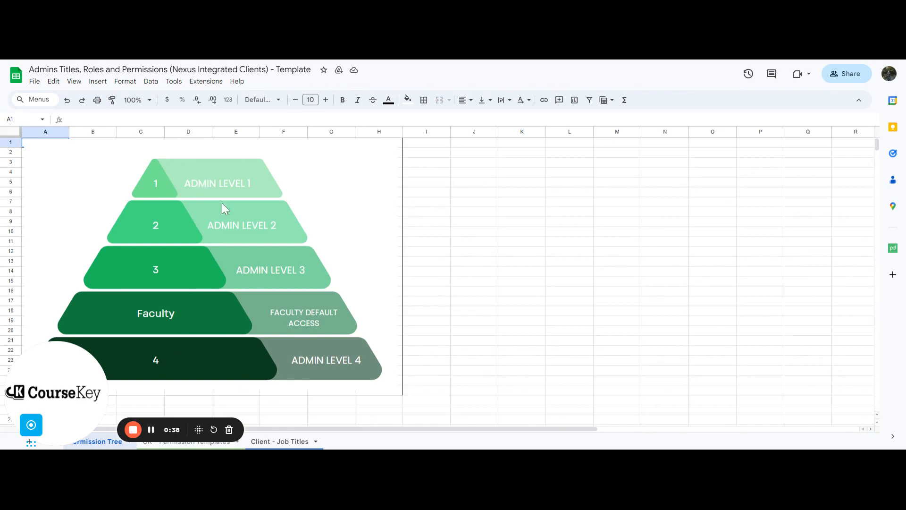
pyautogui.moveTo(289, 351)
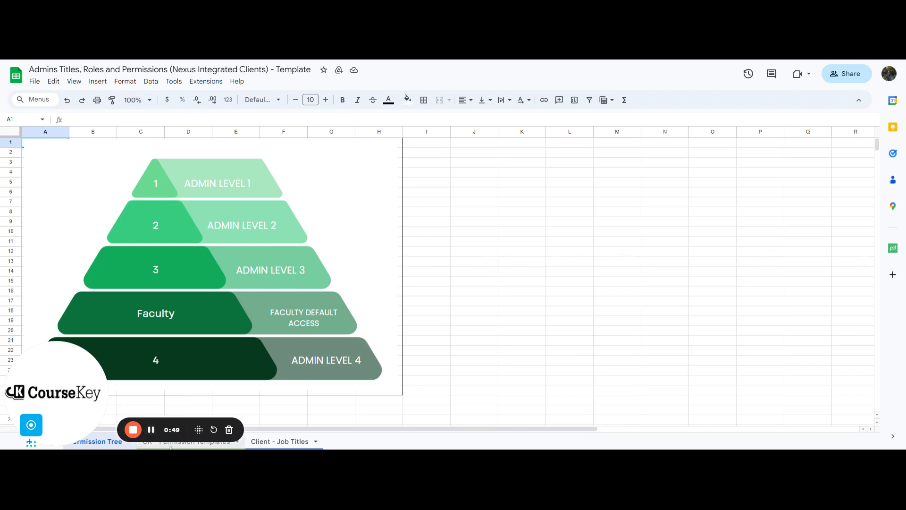
# Step: Review the Admin 4 role's Titles and Function cells on the CK - Permission Templates sheet, then the Admin 1 row
pyautogui.click(190, 441)
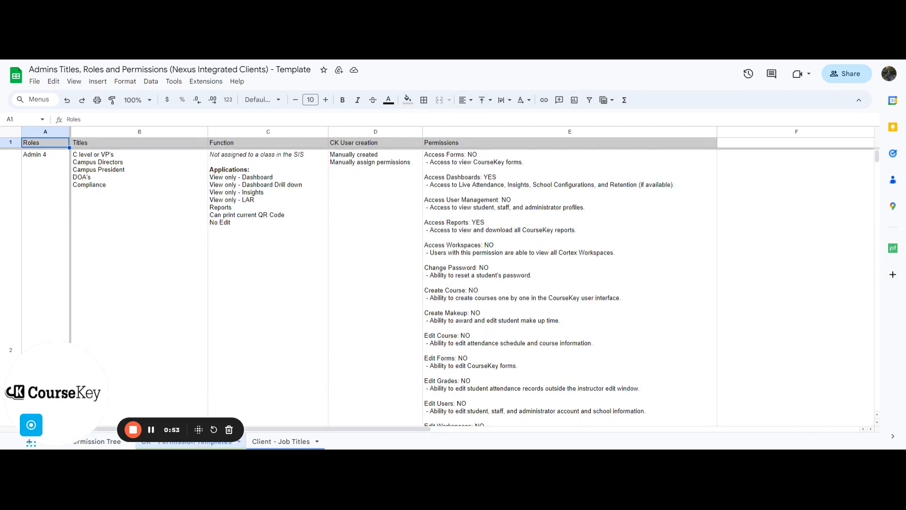
pyautogui.moveTo(48, 193)
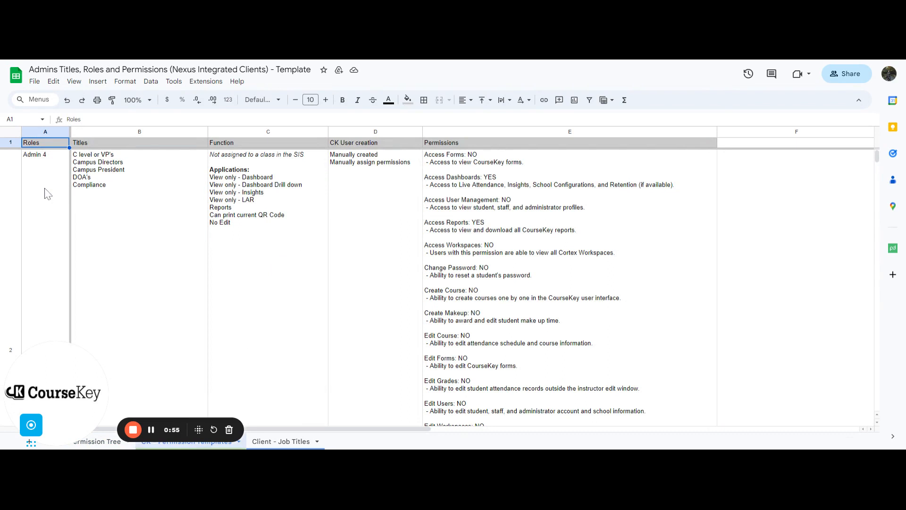
pyautogui.moveTo(109, 185)
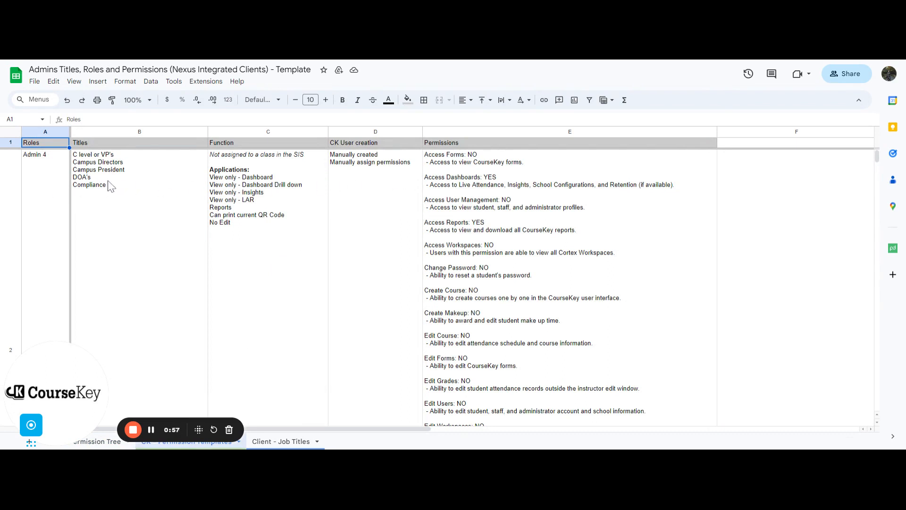
pyautogui.click(138, 156)
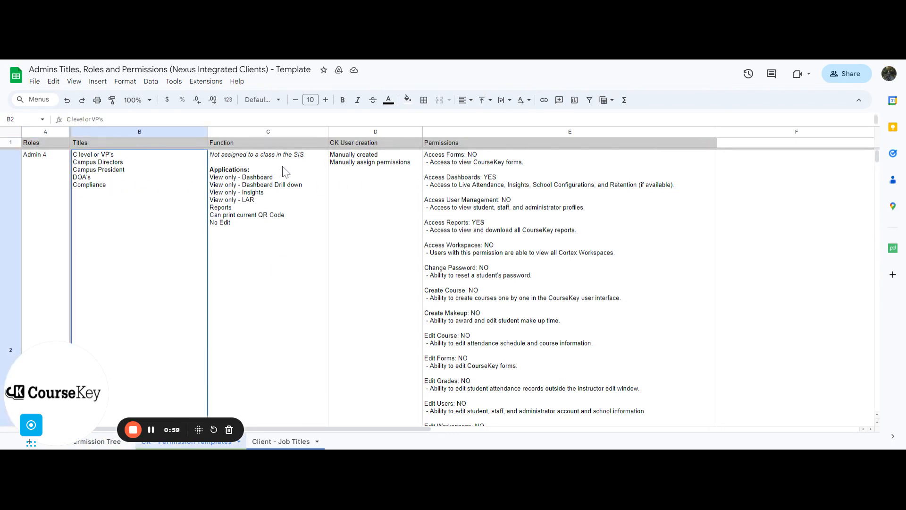
pyautogui.click(267, 154)
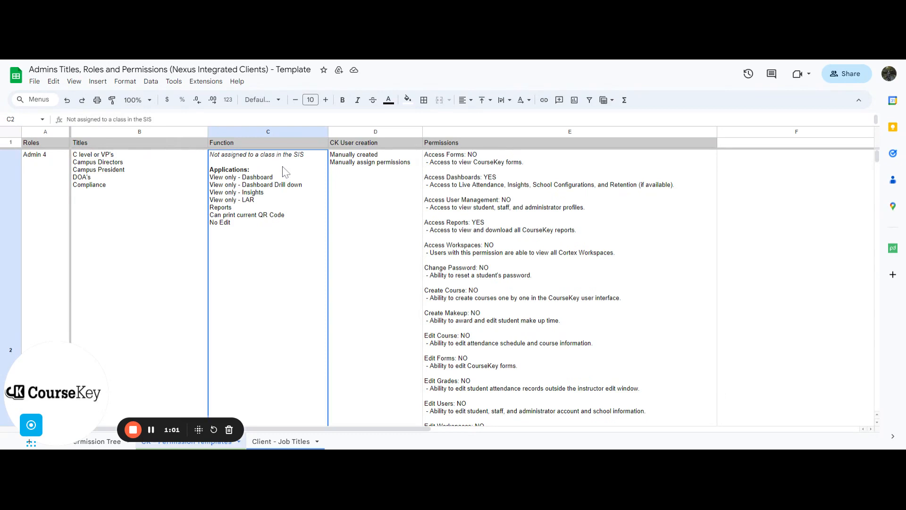
pyautogui.click(569, 158)
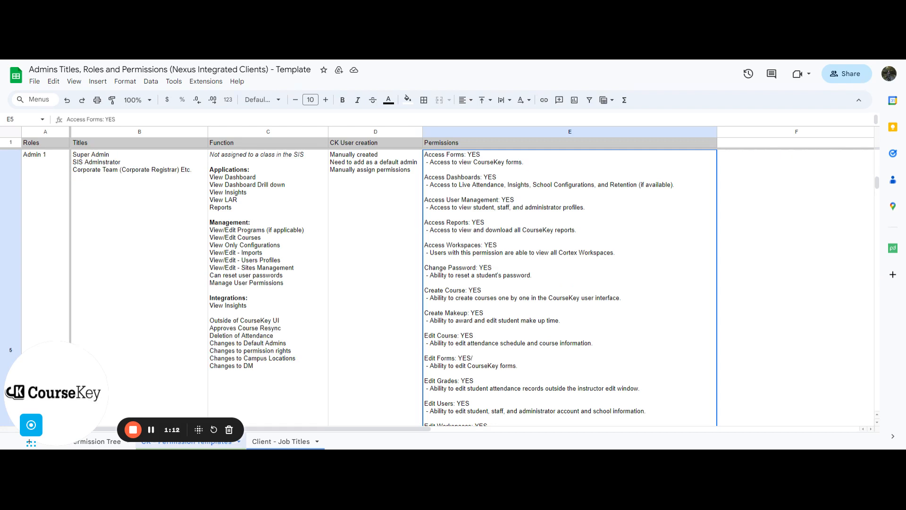
pyautogui.moveTo(312, 352)
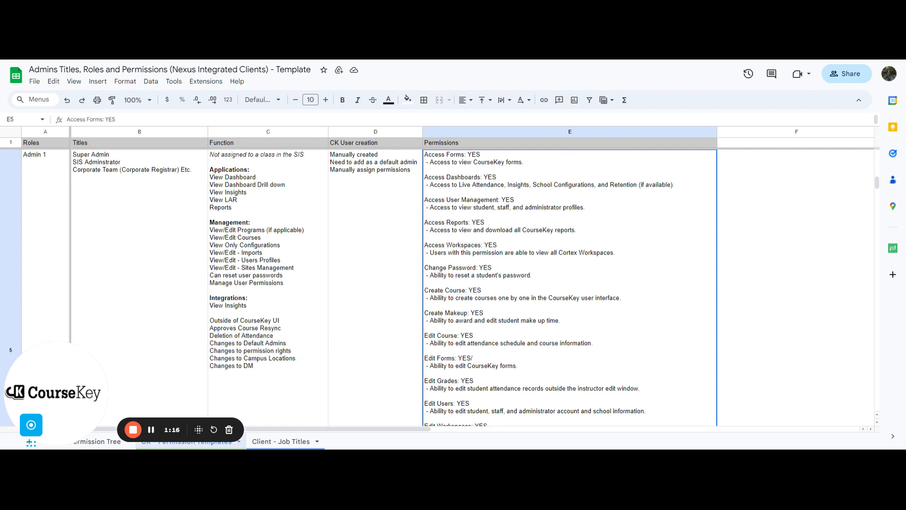
pyautogui.moveTo(163, 385)
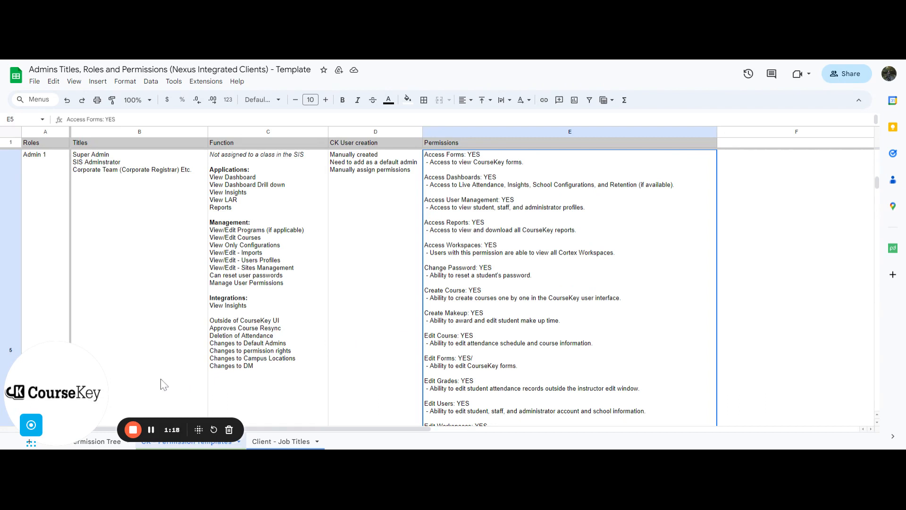
pyautogui.moveTo(151, 429)
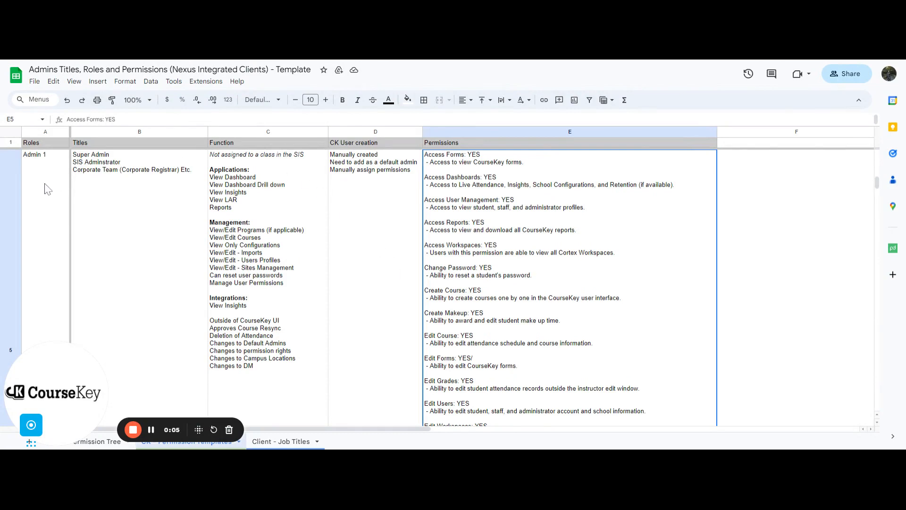
pyautogui.moveTo(390, 259)
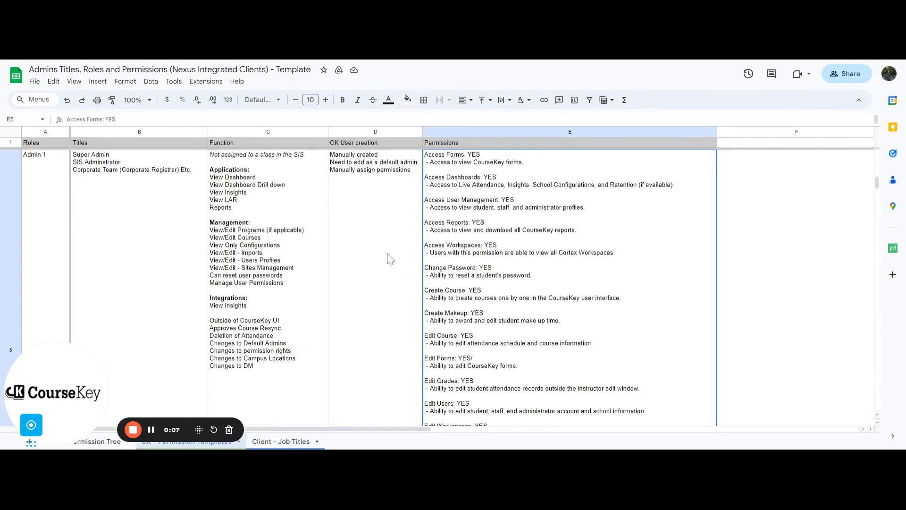
pyautogui.moveTo(326, 360)
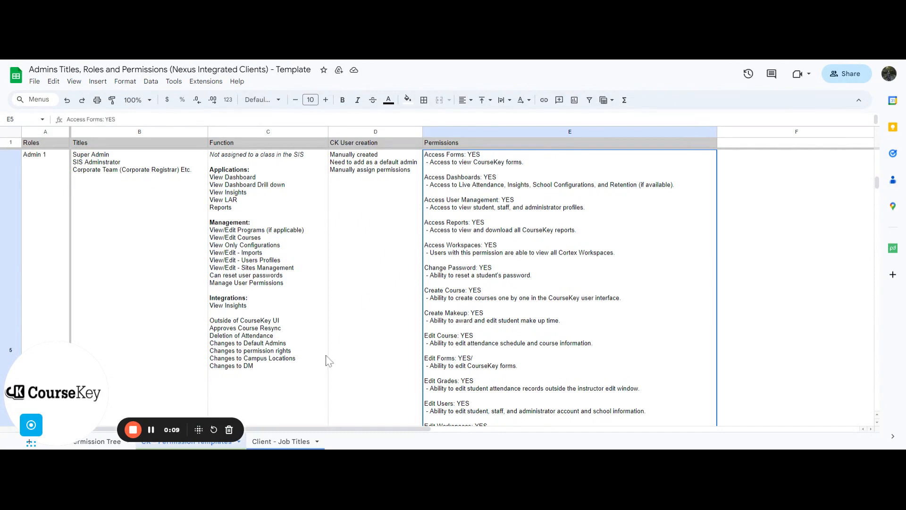
# Step: Show the Level 1–4 Admin Level dropdown choices in cell D2 of the Client - Job Titles sheet
pyautogui.click(281, 441)
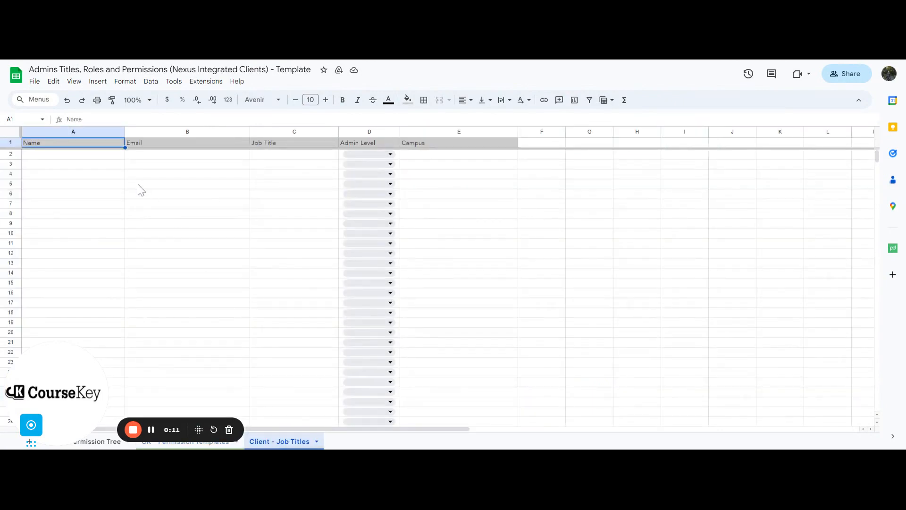
pyautogui.moveTo(383, 161)
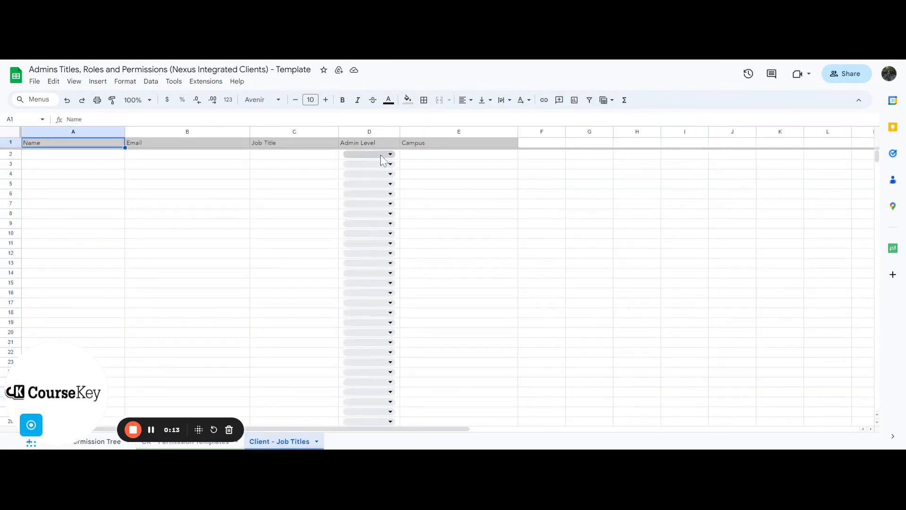
pyautogui.click(390, 154)
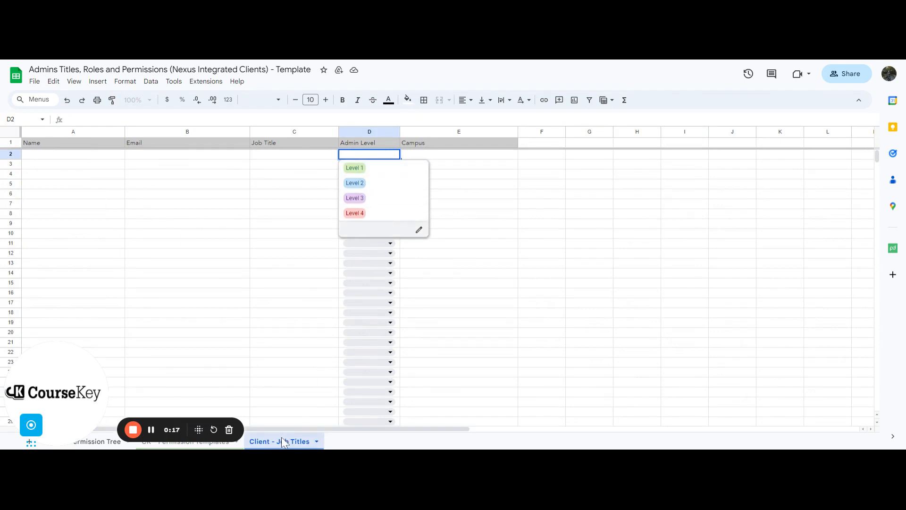
pyautogui.moveTo(150, 430)
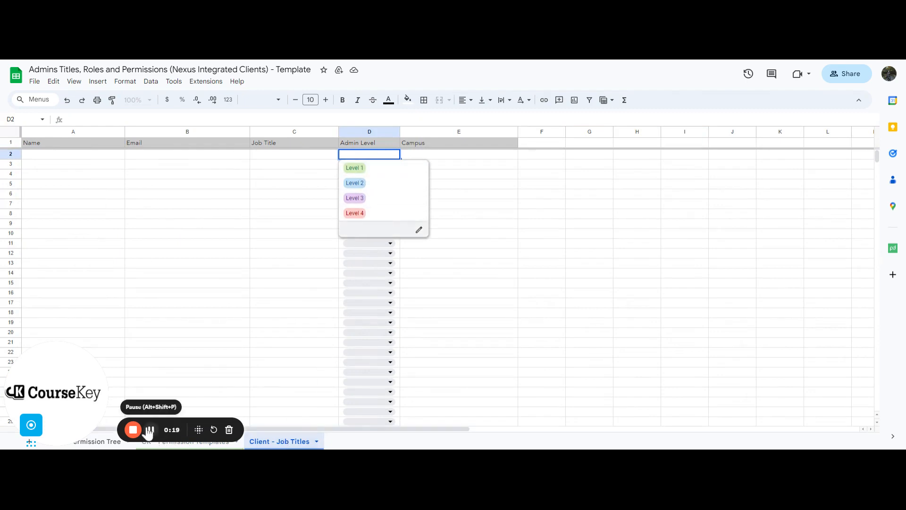
pyautogui.moveTo(571, 85)
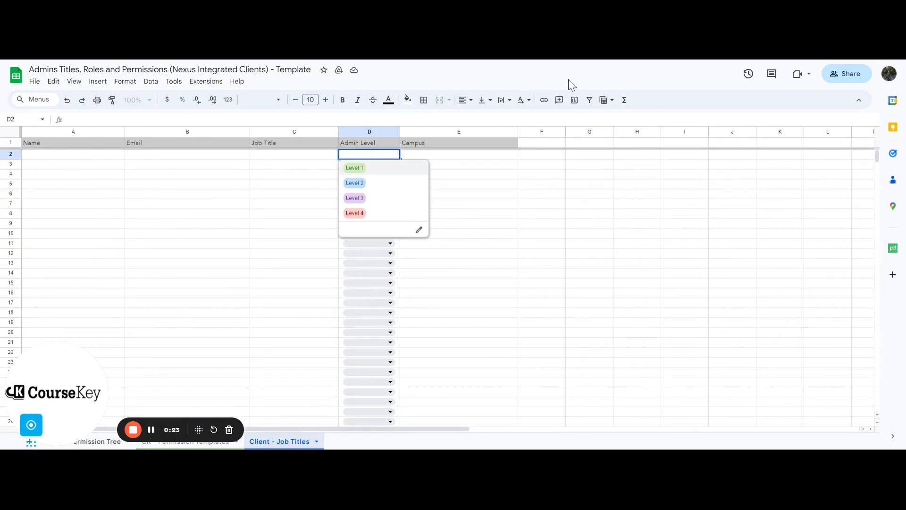
pyautogui.moveTo(213, 434)
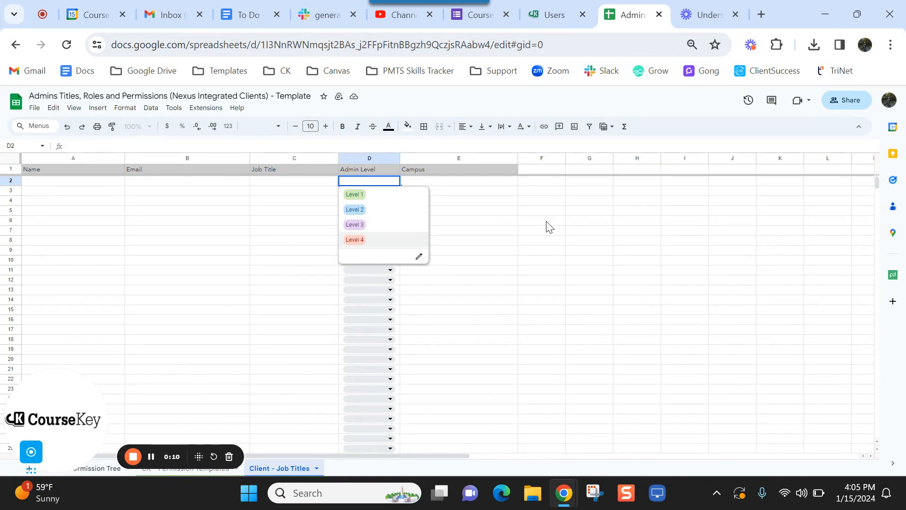
pyautogui.click(554, 14)
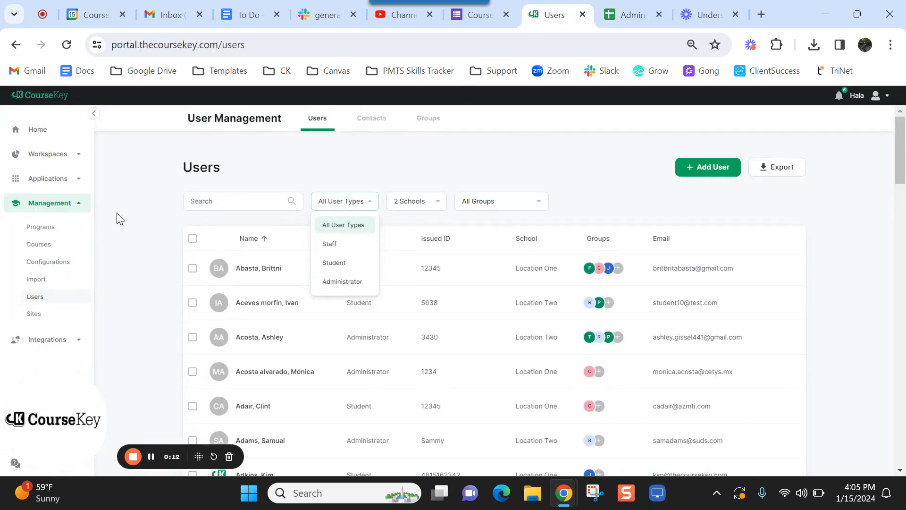
pyautogui.moveTo(30, 274)
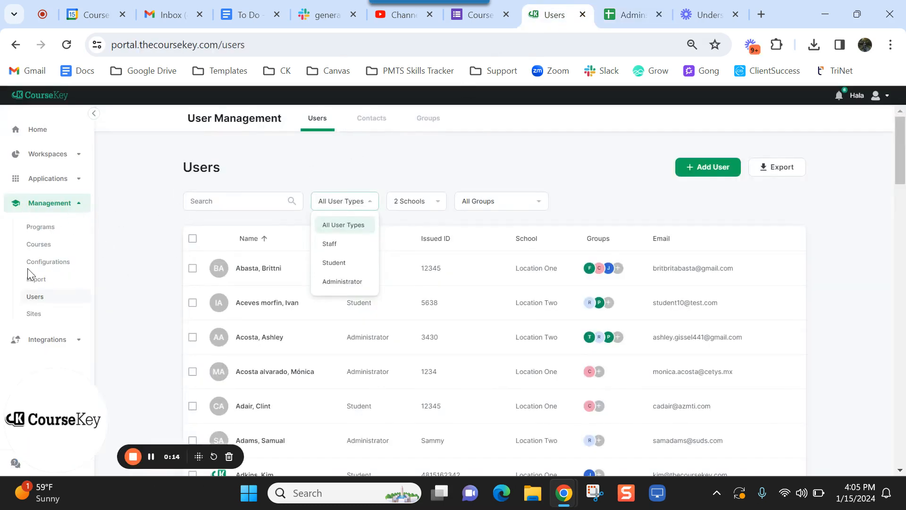
pyautogui.click(343, 225)
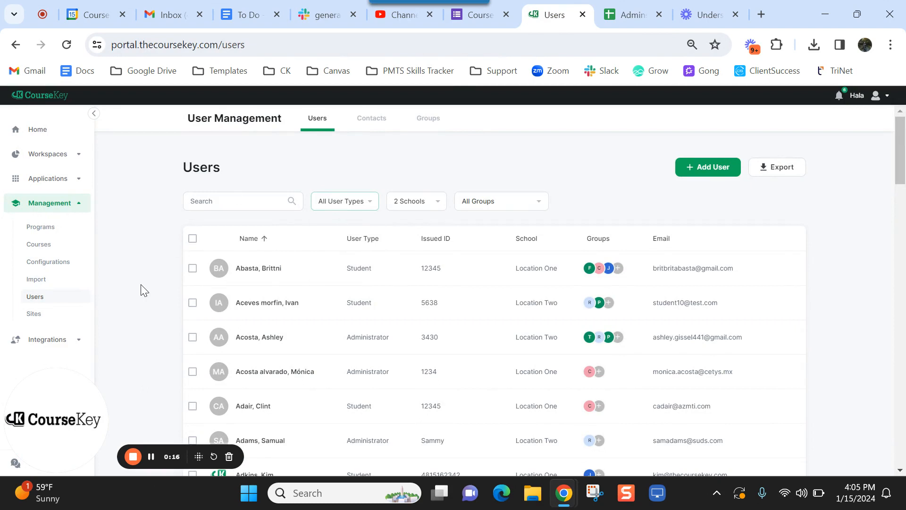
pyautogui.moveTo(193, 302)
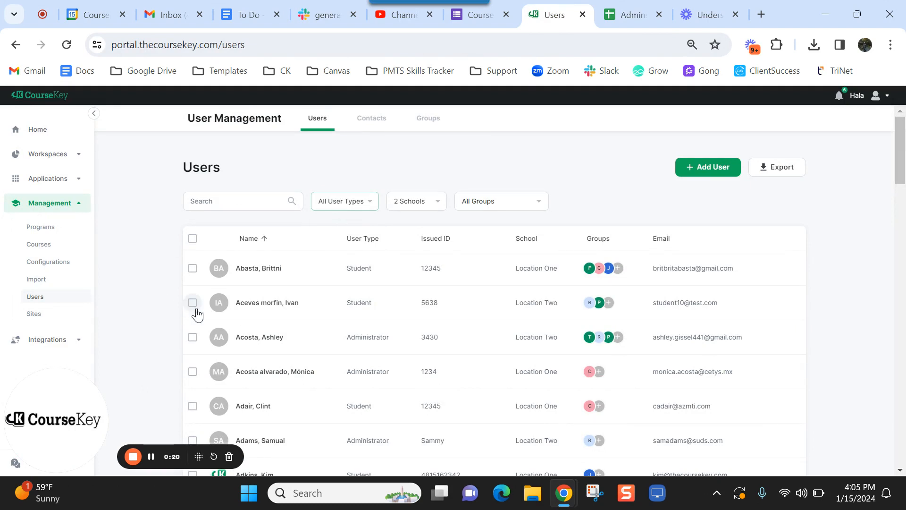
pyautogui.moveTo(259, 337)
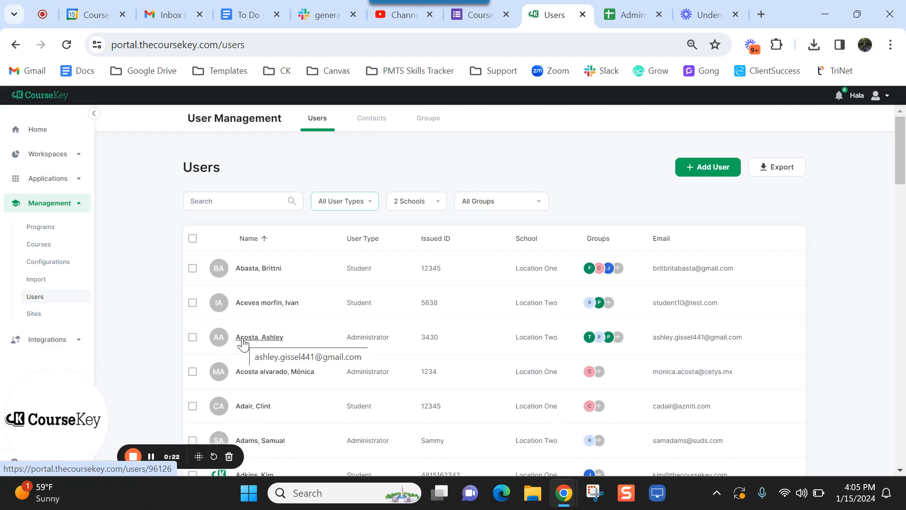
pyautogui.click(260, 338)
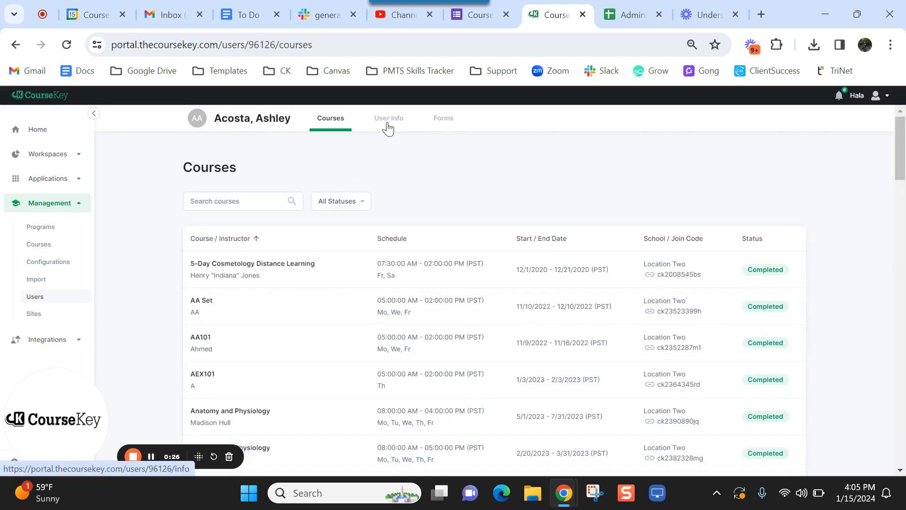
pyautogui.click(388, 118)
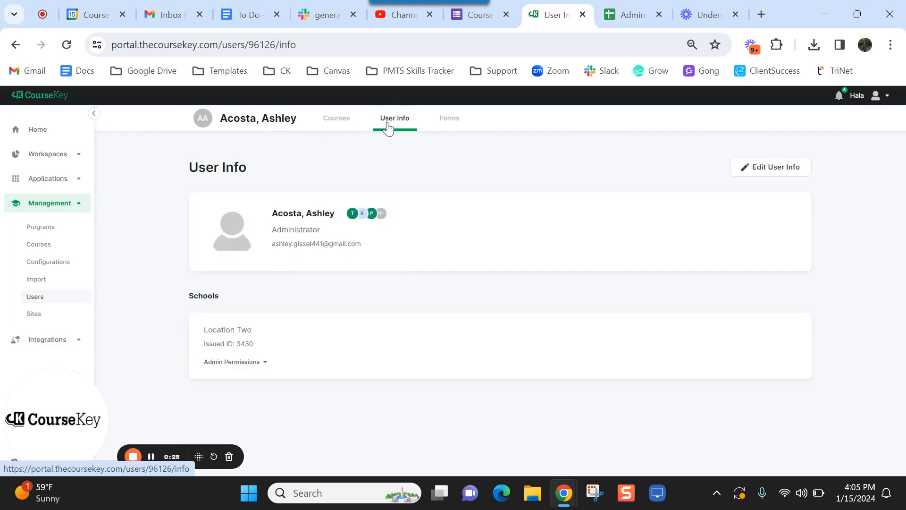
pyautogui.click(770, 167)
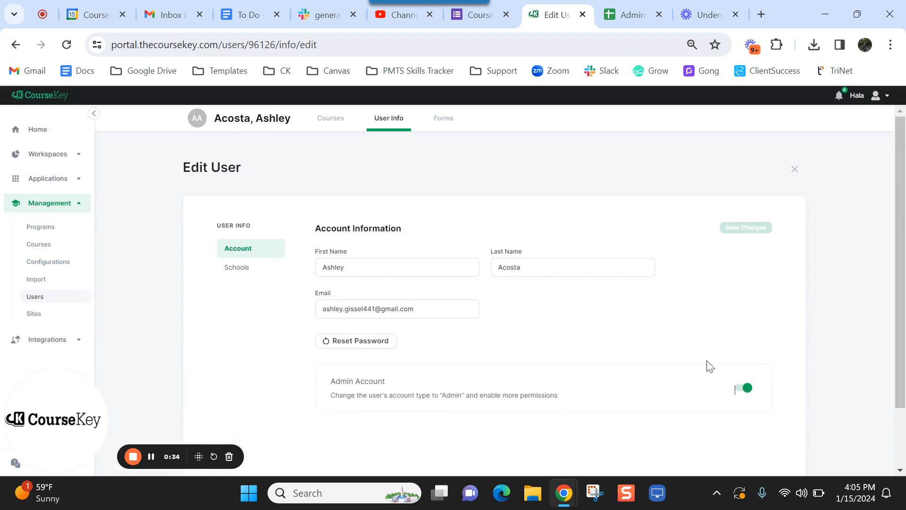
pyautogui.click(744, 388)
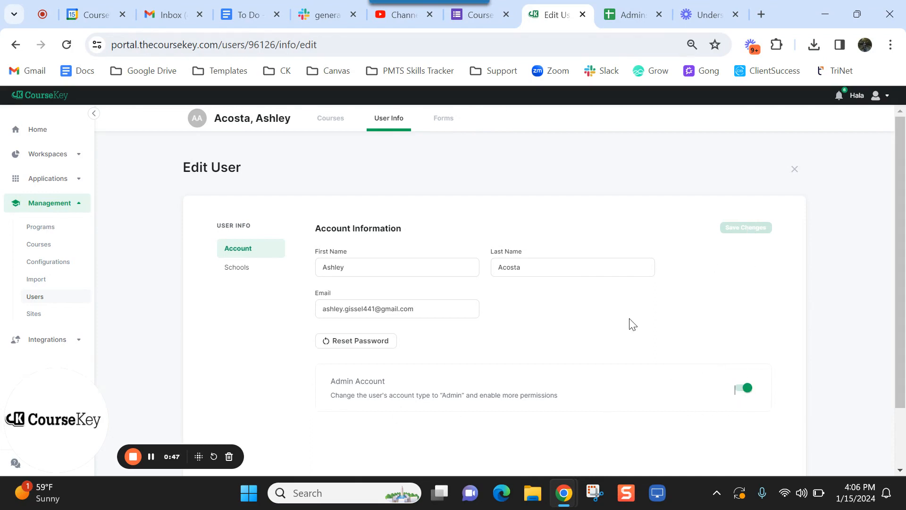
pyautogui.moveTo(599, 351)
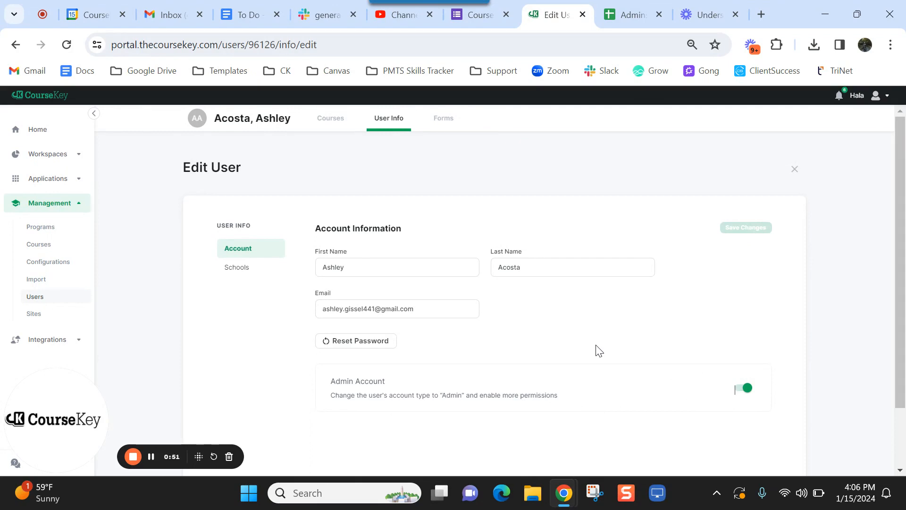
pyautogui.moveTo(236, 268)
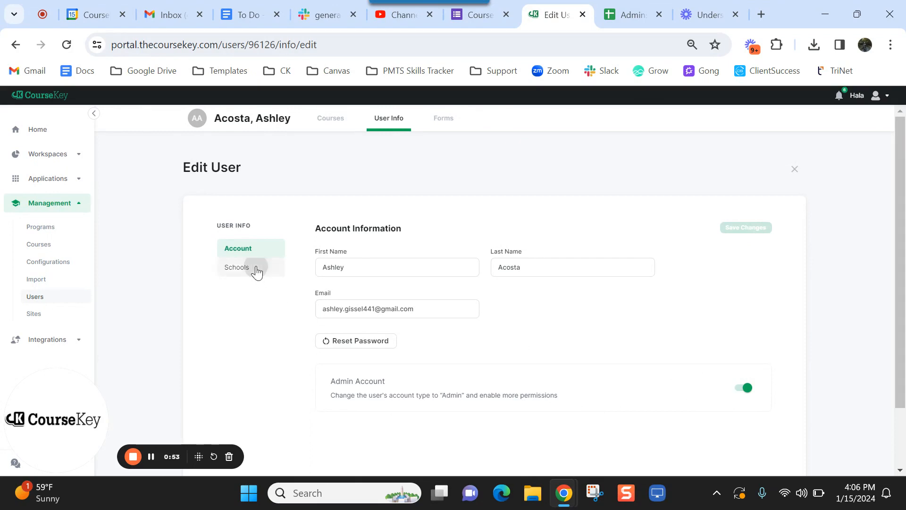
# Step: Review the Schools section: Location Two, issued ID 3430, and the per-school Admin Permissions toggles
pyautogui.click(236, 267)
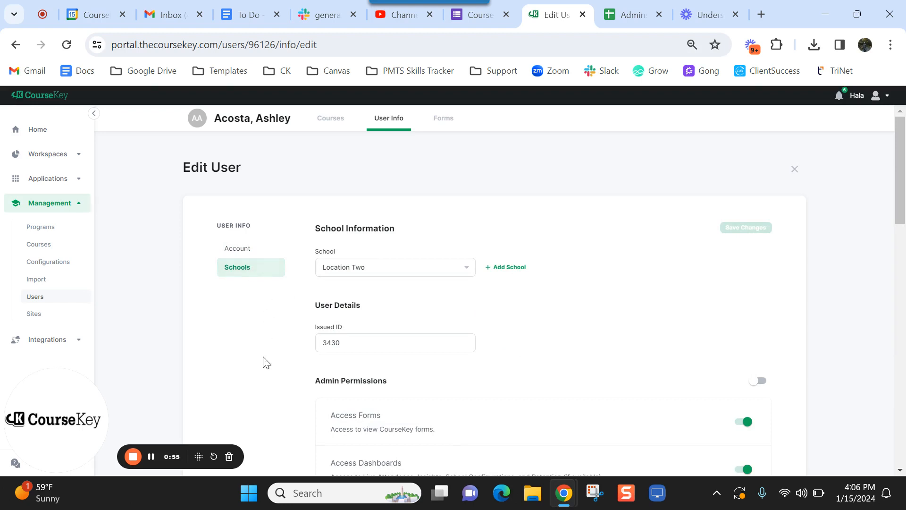
pyautogui.scroll(-3)
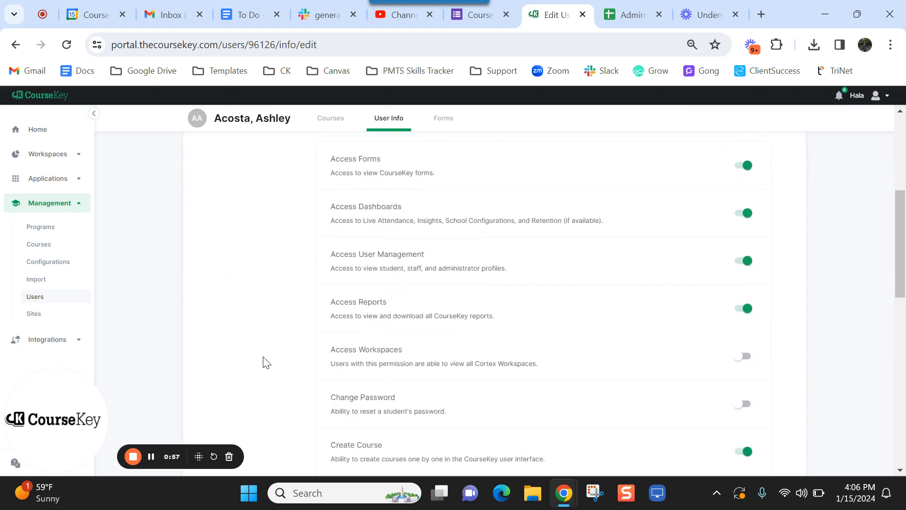
pyautogui.scroll(3)
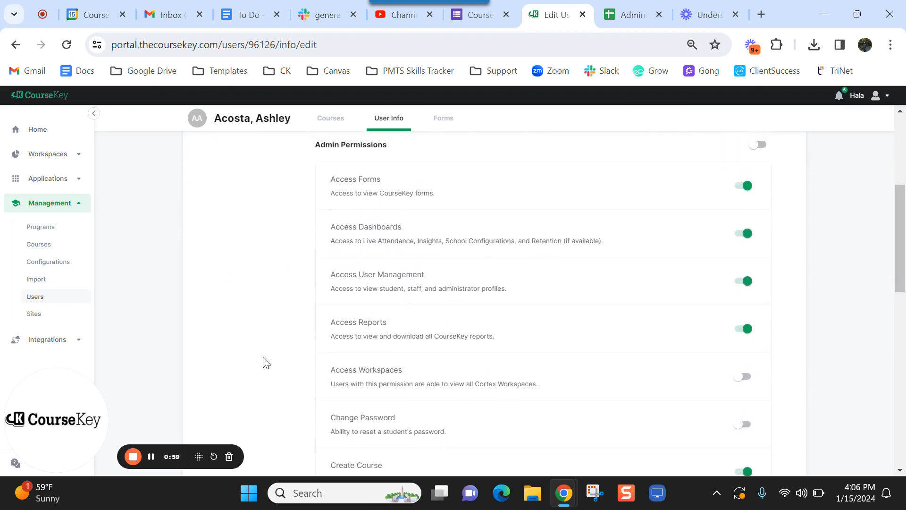
pyautogui.moveTo(151, 447)
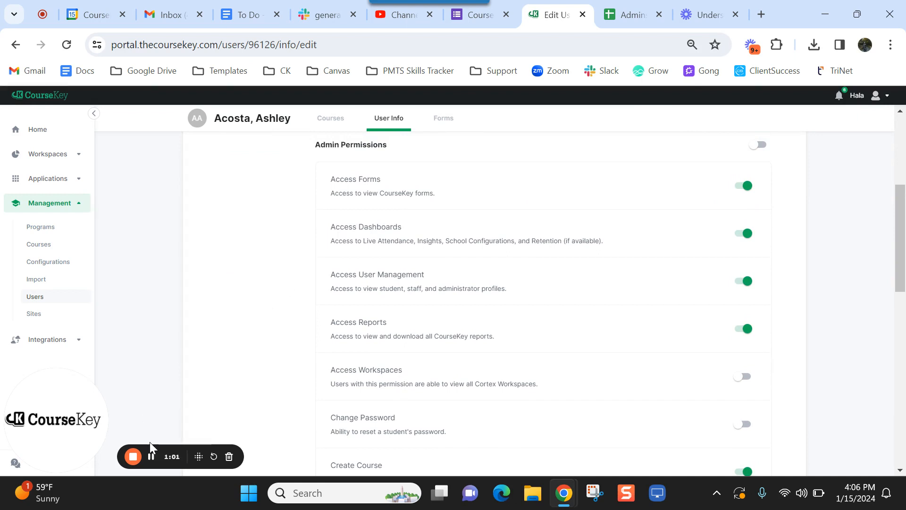
pyautogui.click(151, 456)
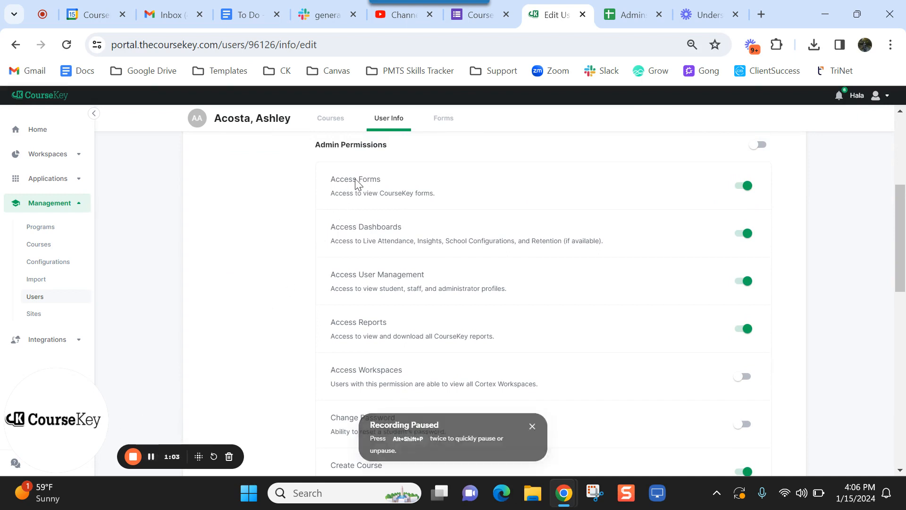
pyautogui.click(532, 427)
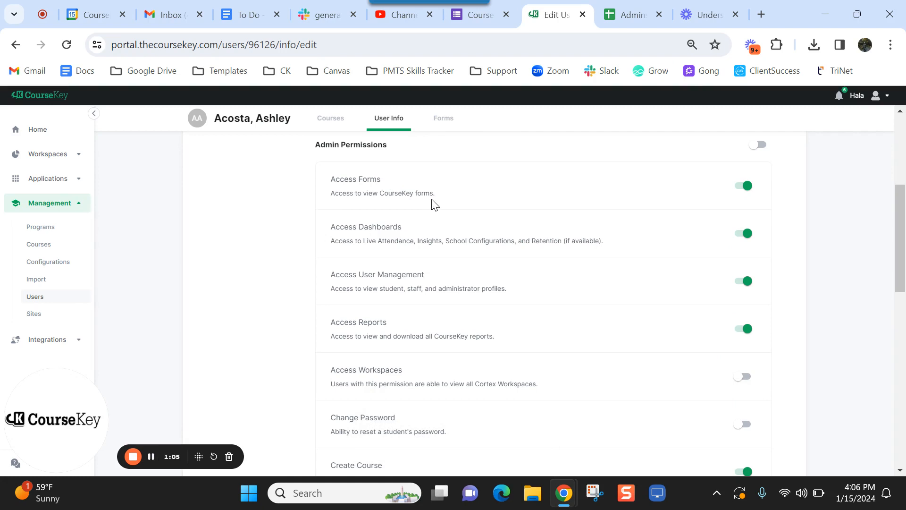
pyautogui.scroll(-3)
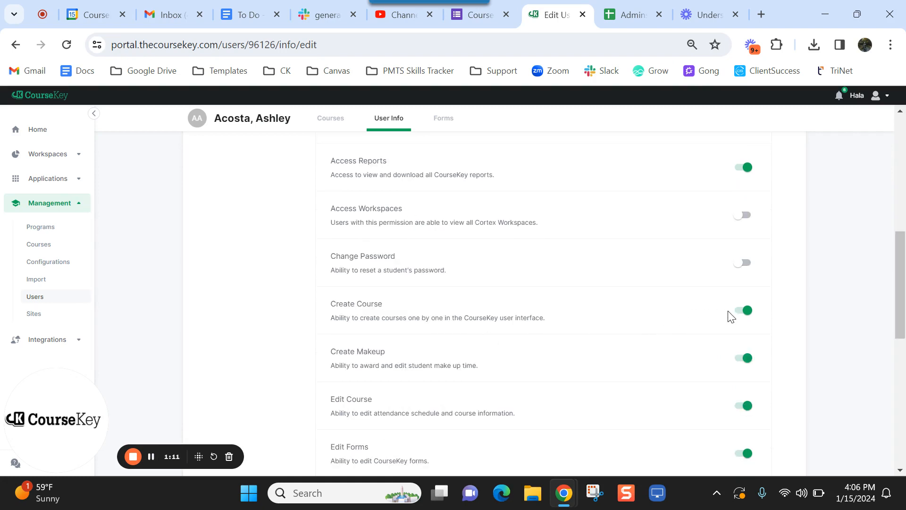
pyautogui.moveTo(784, 296)
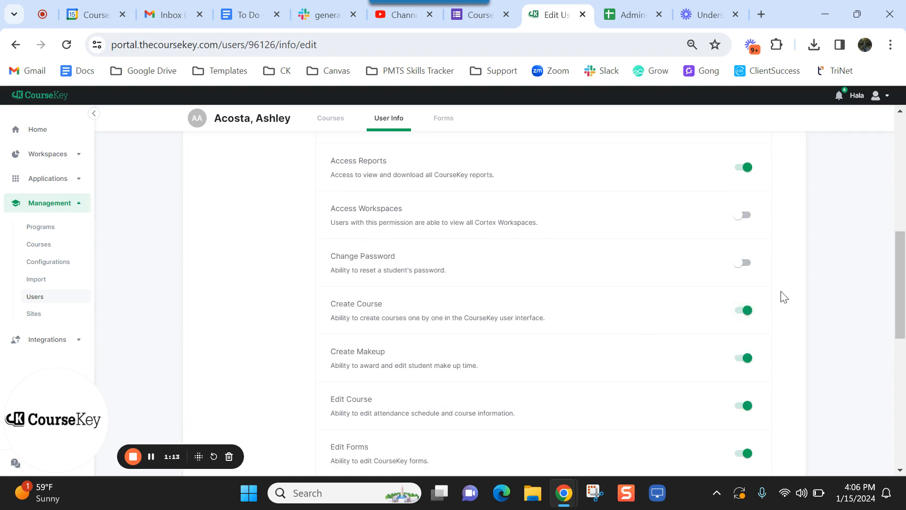
pyautogui.scroll(3)
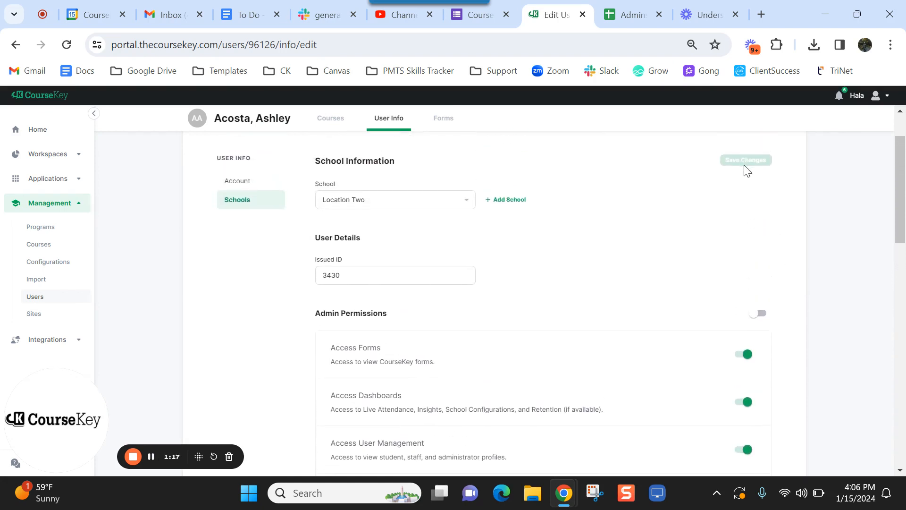
pyautogui.moveTo(665, 250)
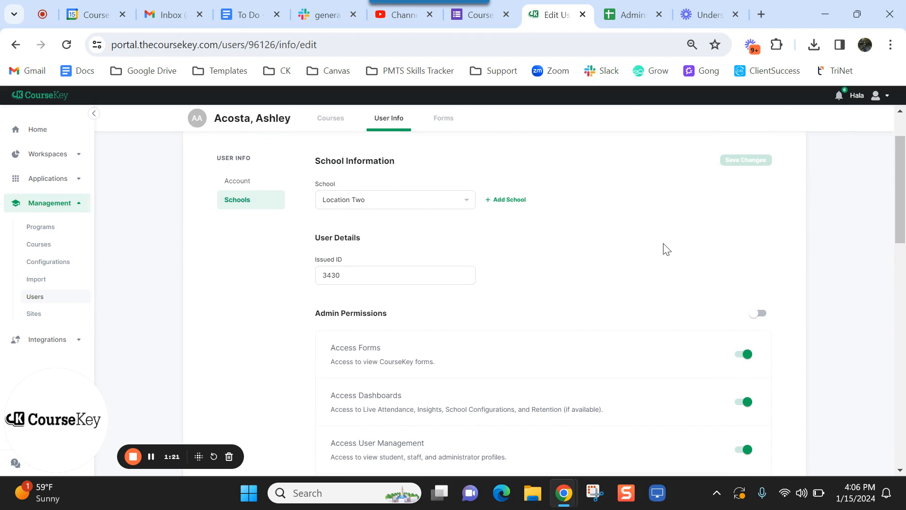
pyautogui.moveTo(474, 241)
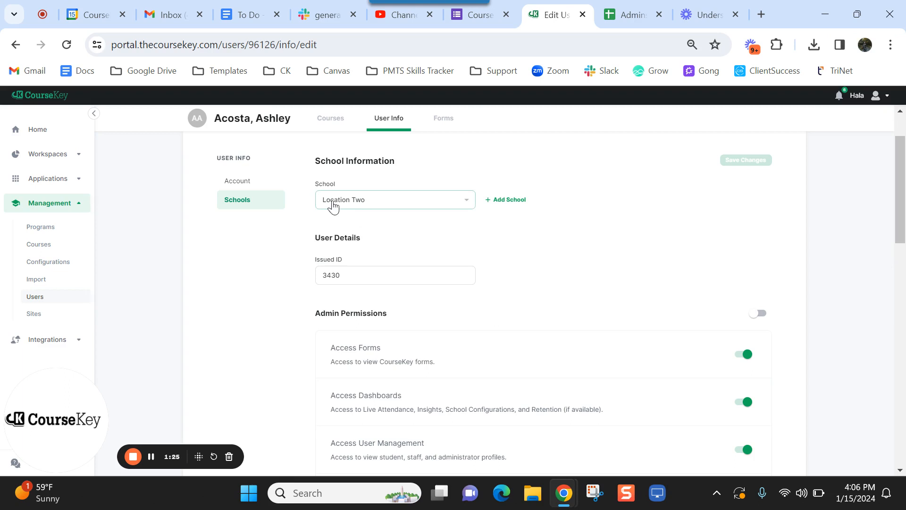
pyautogui.click(395, 200)
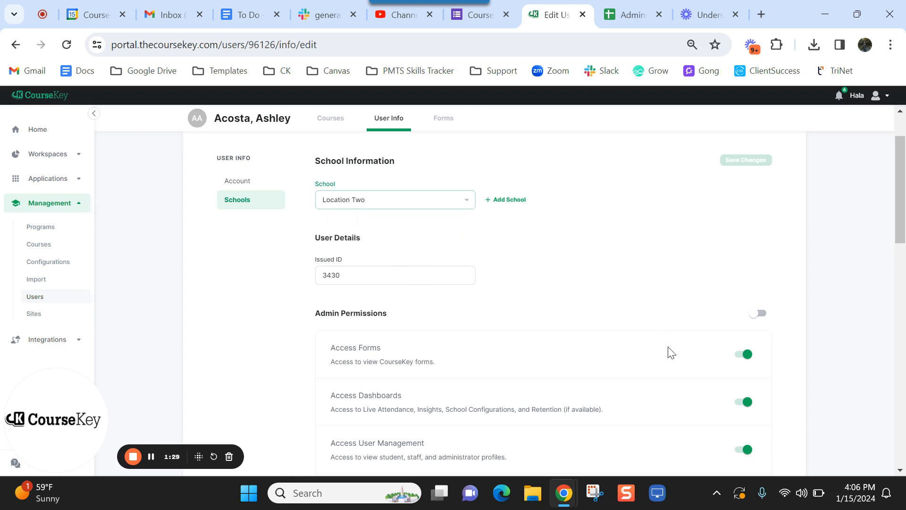
pyautogui.scroll(-3)
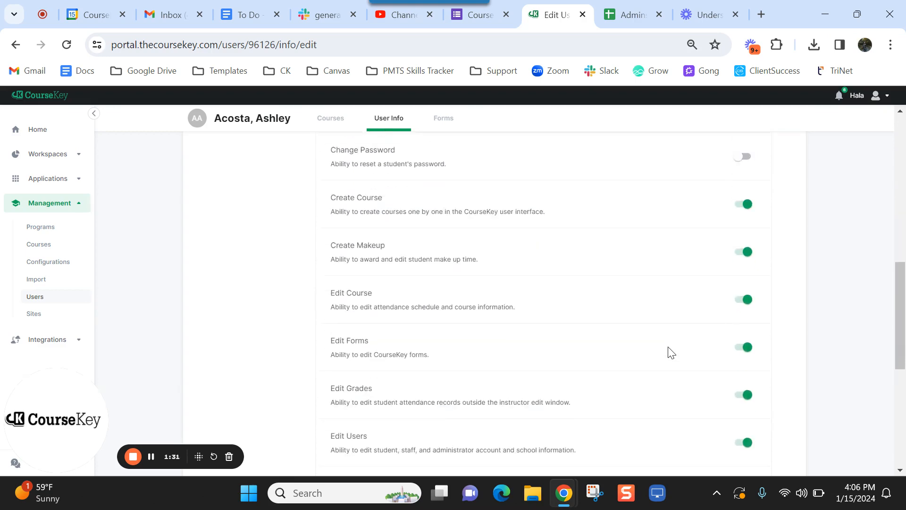
pyautogui.scroll(3)
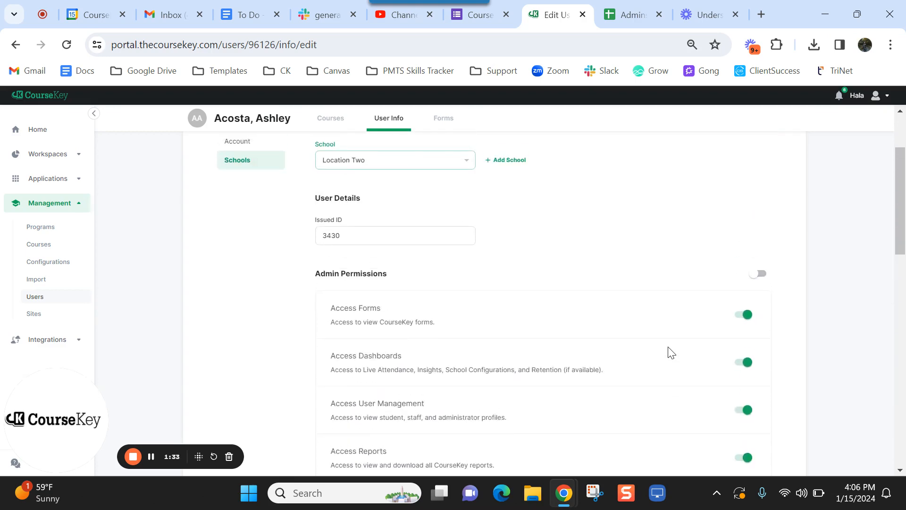
pyautogui.scroll(3)
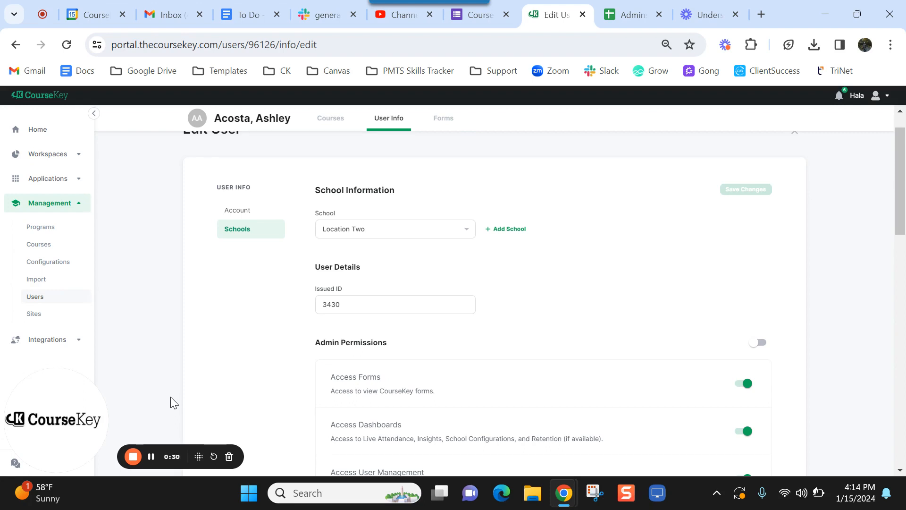
pyautogui.moveTo(151, 456)
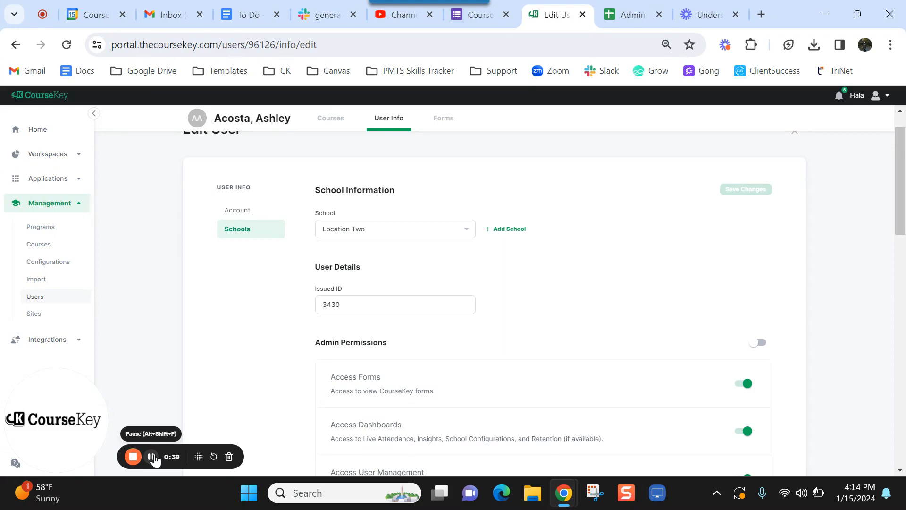
pyautogui.moveTo(214, 397)
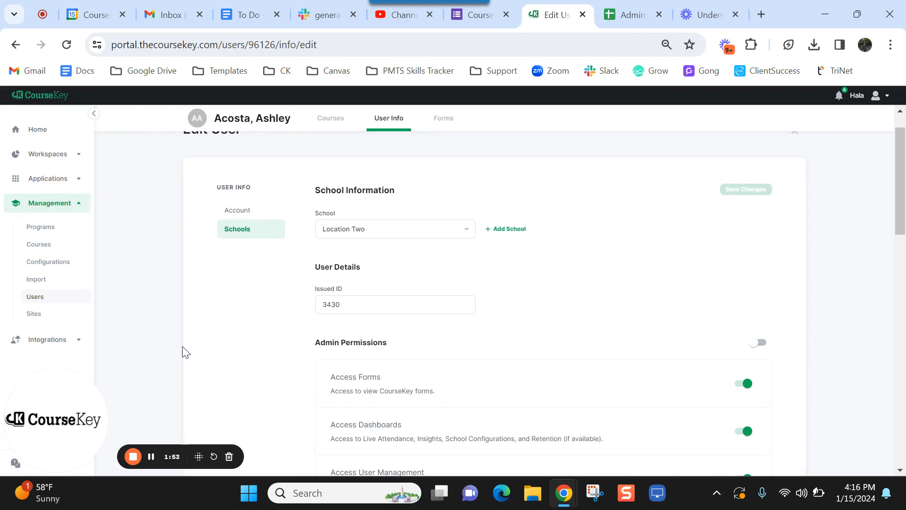
pyautogui.moveTo(145, 420)
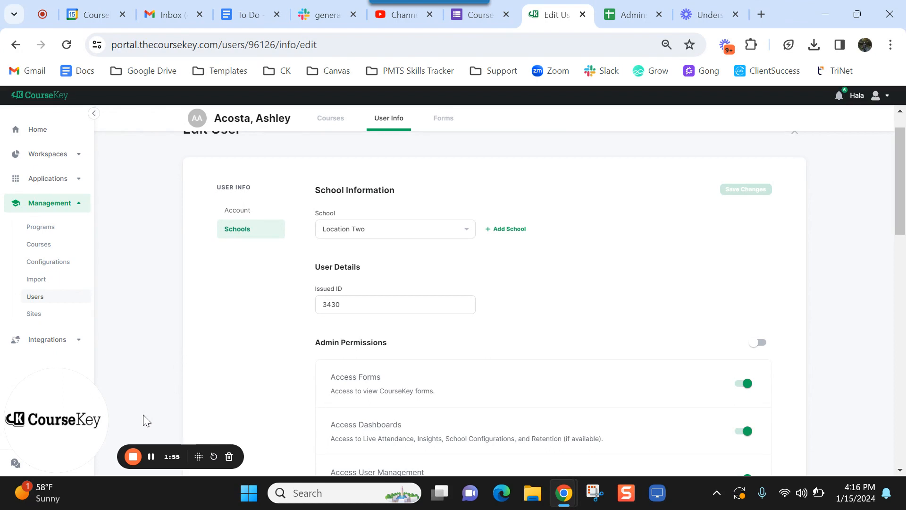